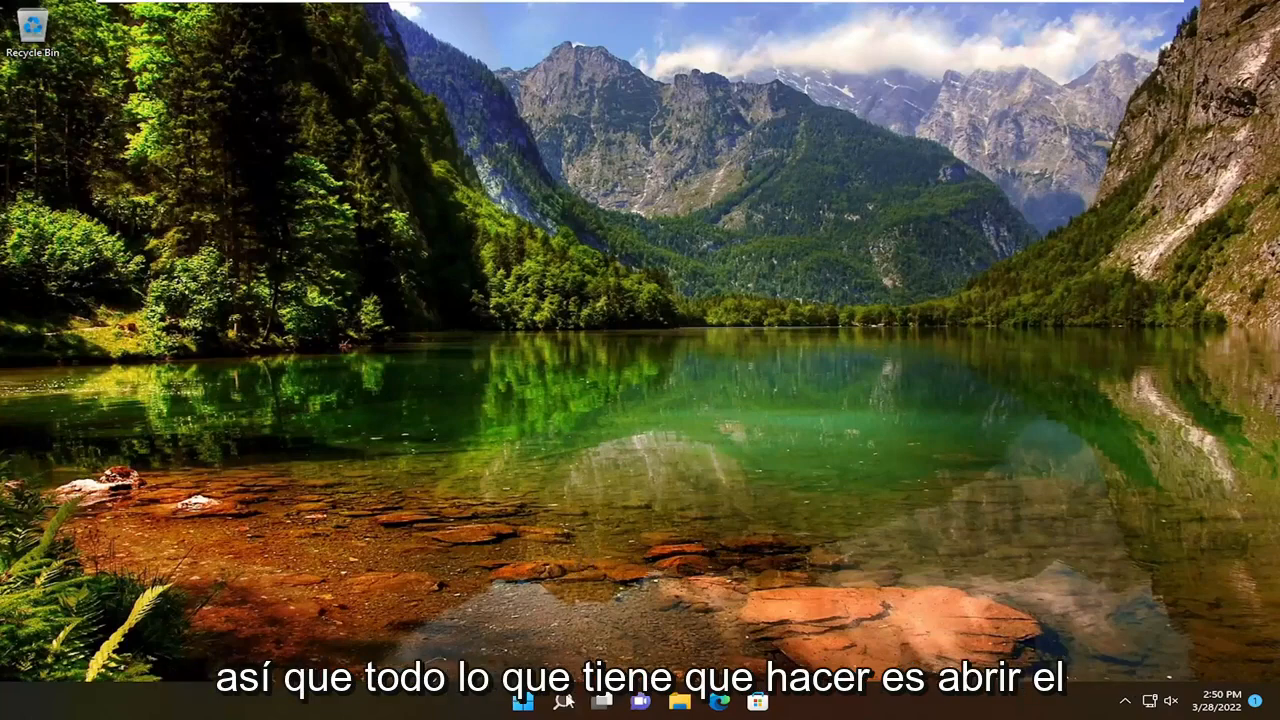
Search Windows for 'store' and launch Microsoft Store from the results
{"action": "left_click", "coordinate": [561, 709]}
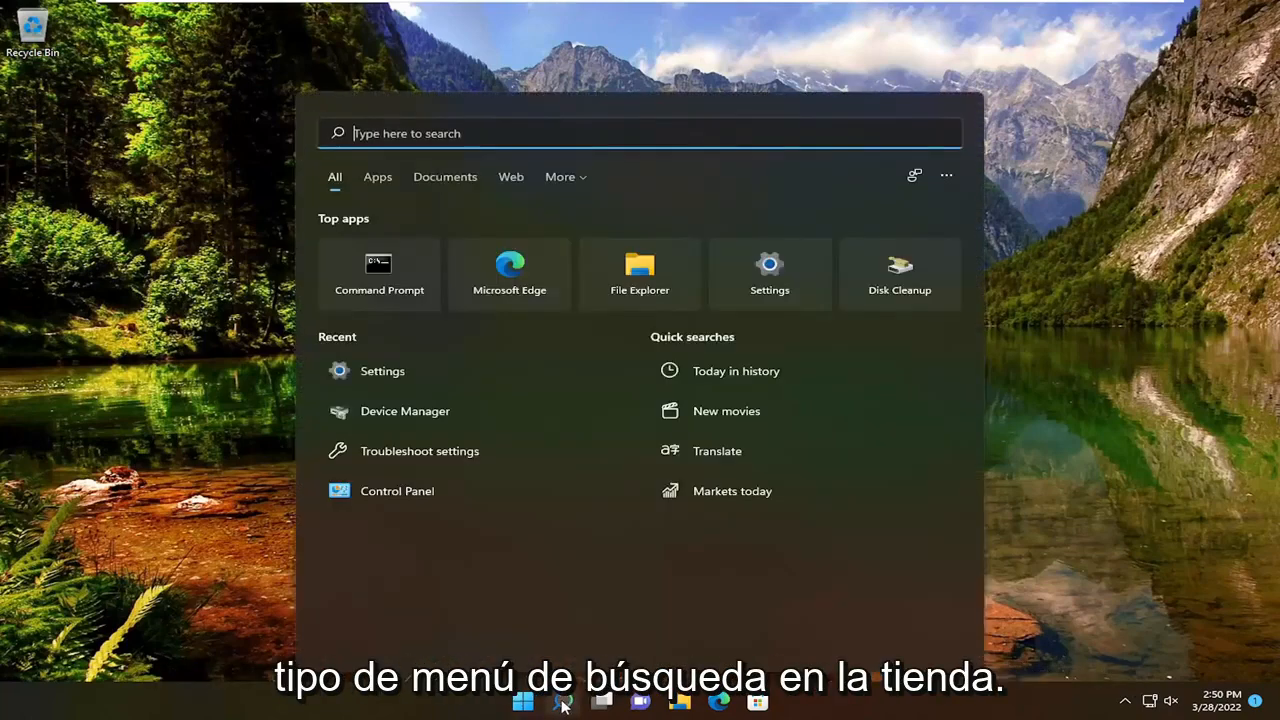
{"action": "type", "text": "store"}
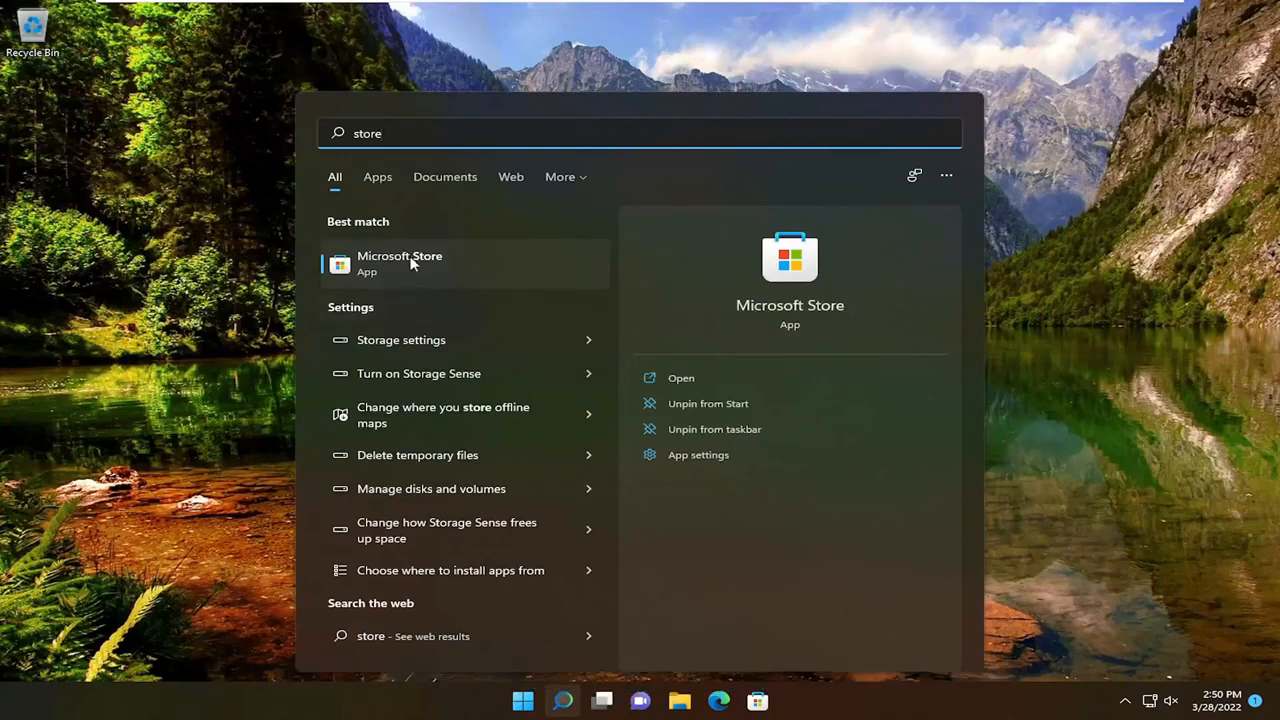
{"action": "left_click", "coordinate": [400, 263]}
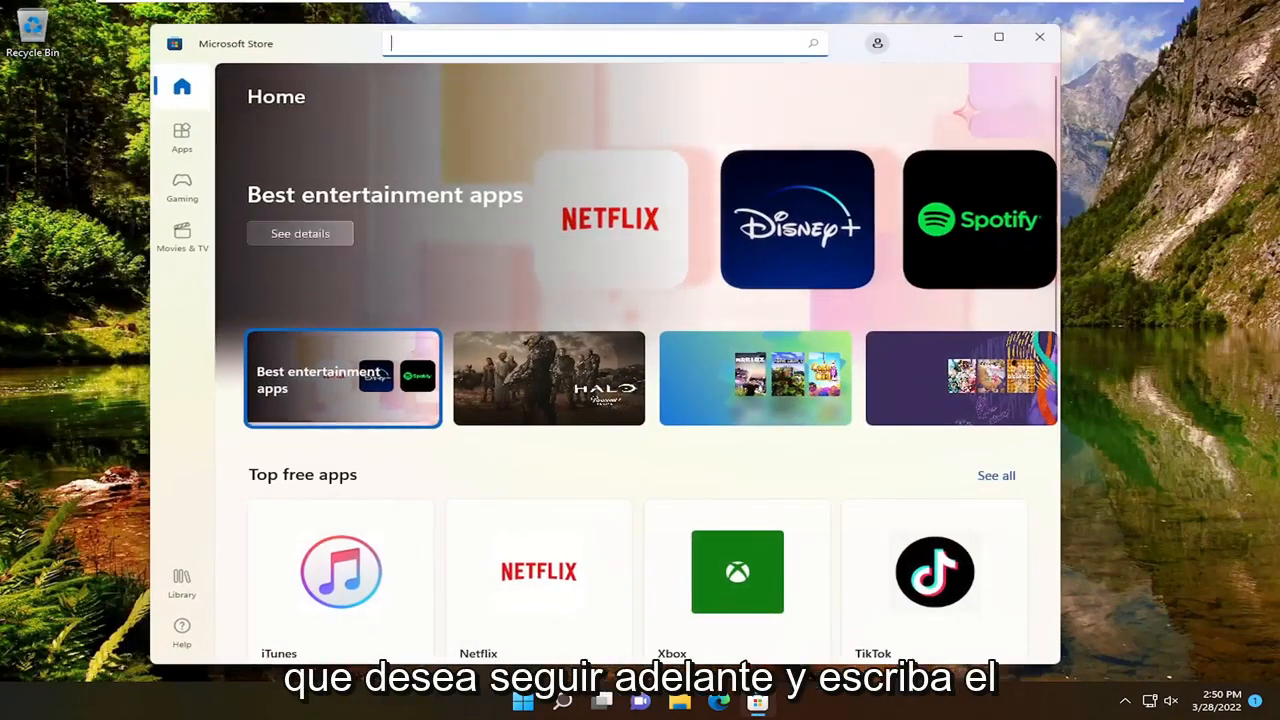
Enter 'nvidia control' in the Store search to list NVIDIA Control Panel
{"action": "type", "text": "nvidia control panel"}
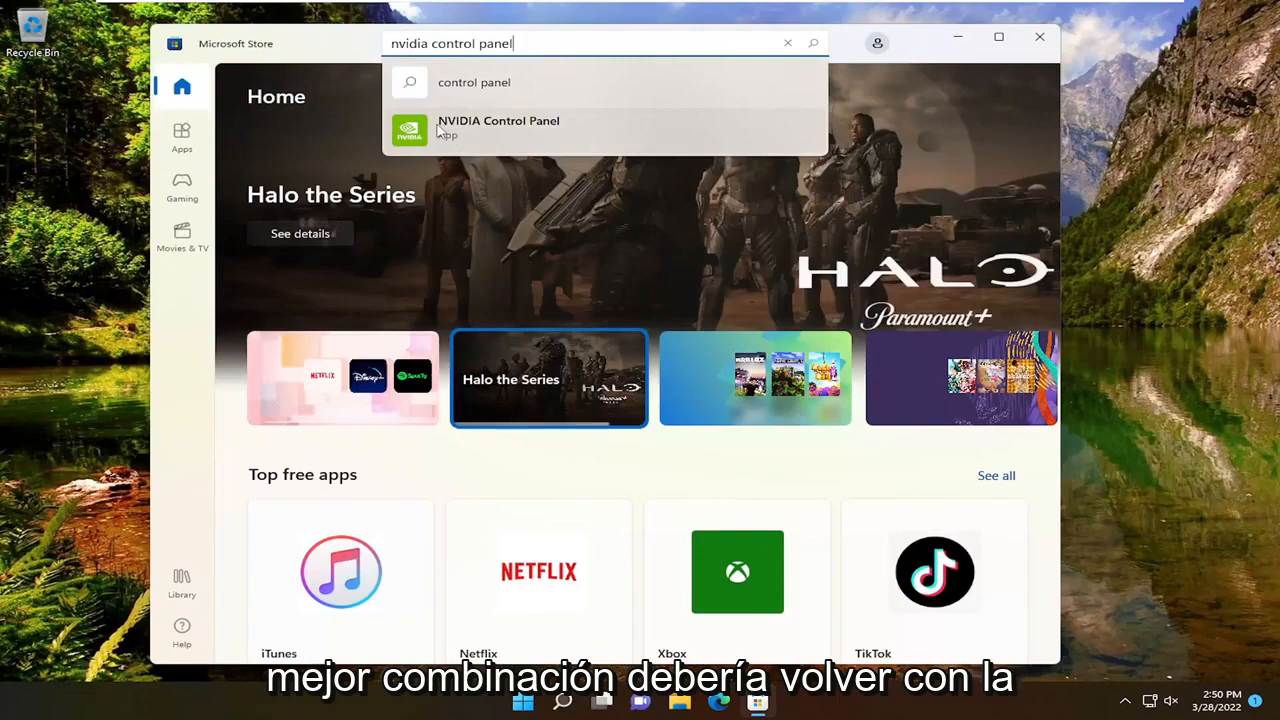
{"action": "mouse_move", "coordinate": [522, 141]}
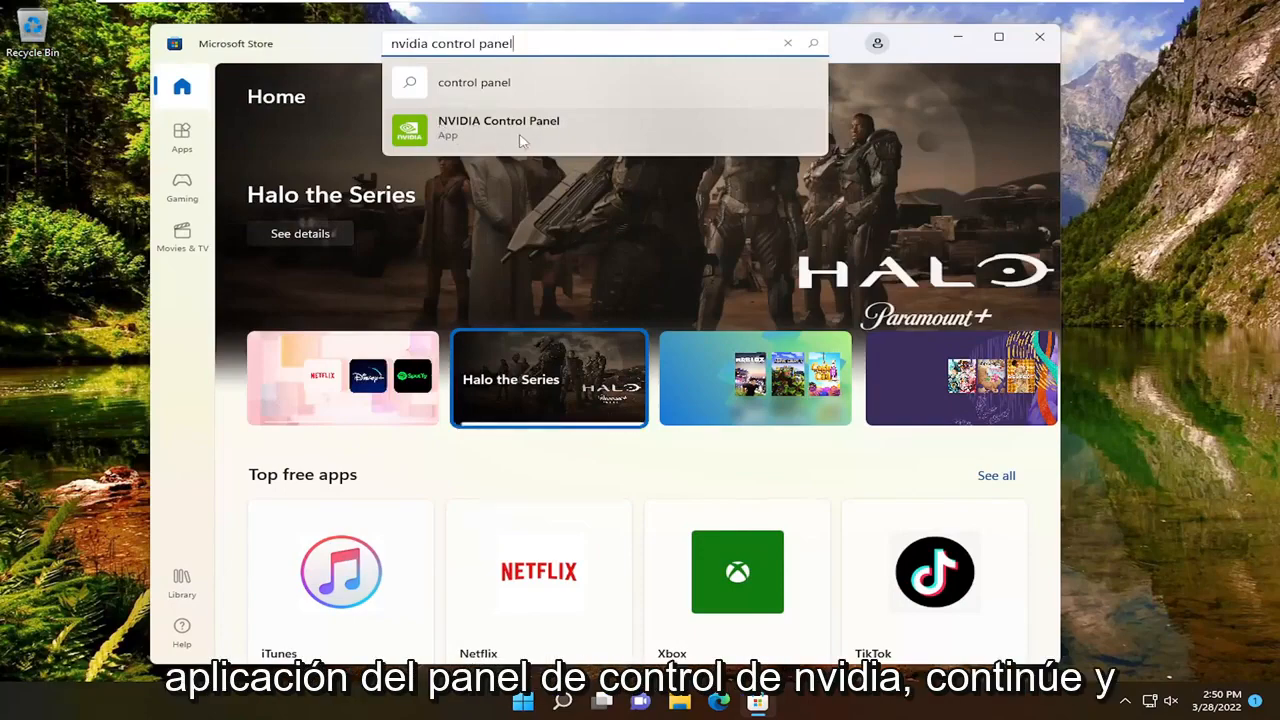
Open the NVIDIA Control Panel app page and install it with Get
{"action": "left_click", "coordinate": [498, 127]}
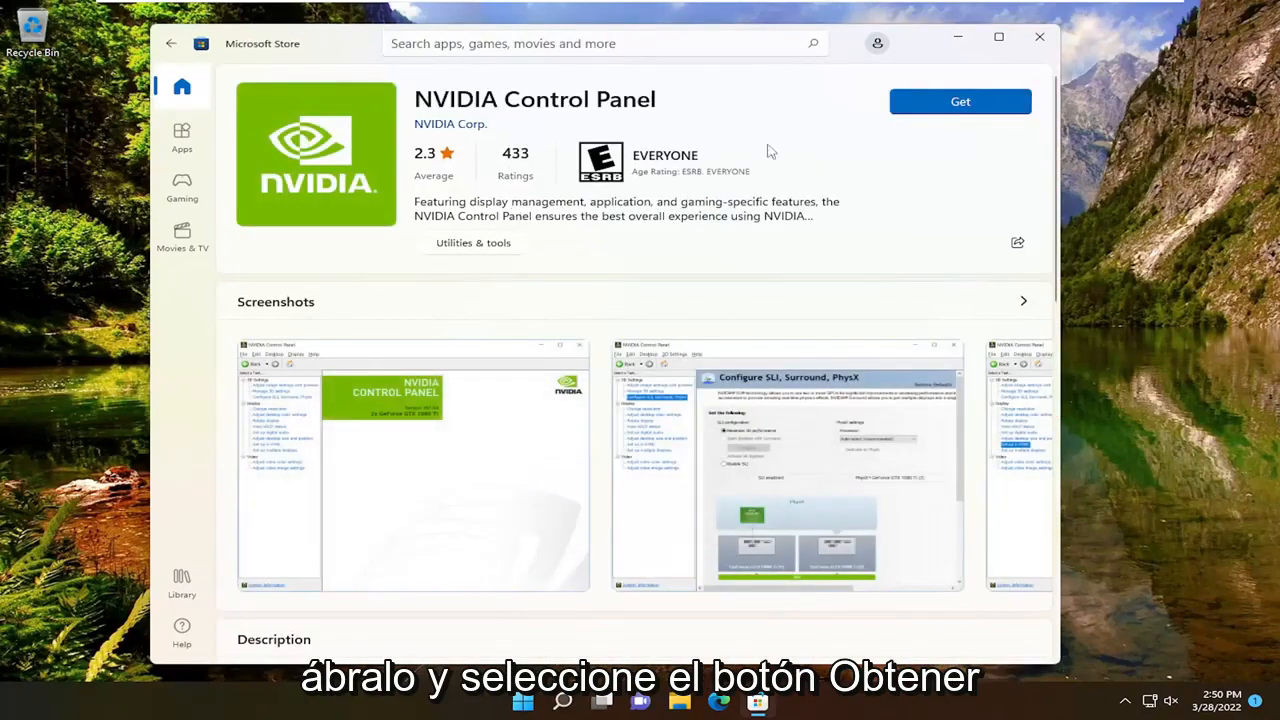
{"action": "left_click", "coordinate": [960, 101]}
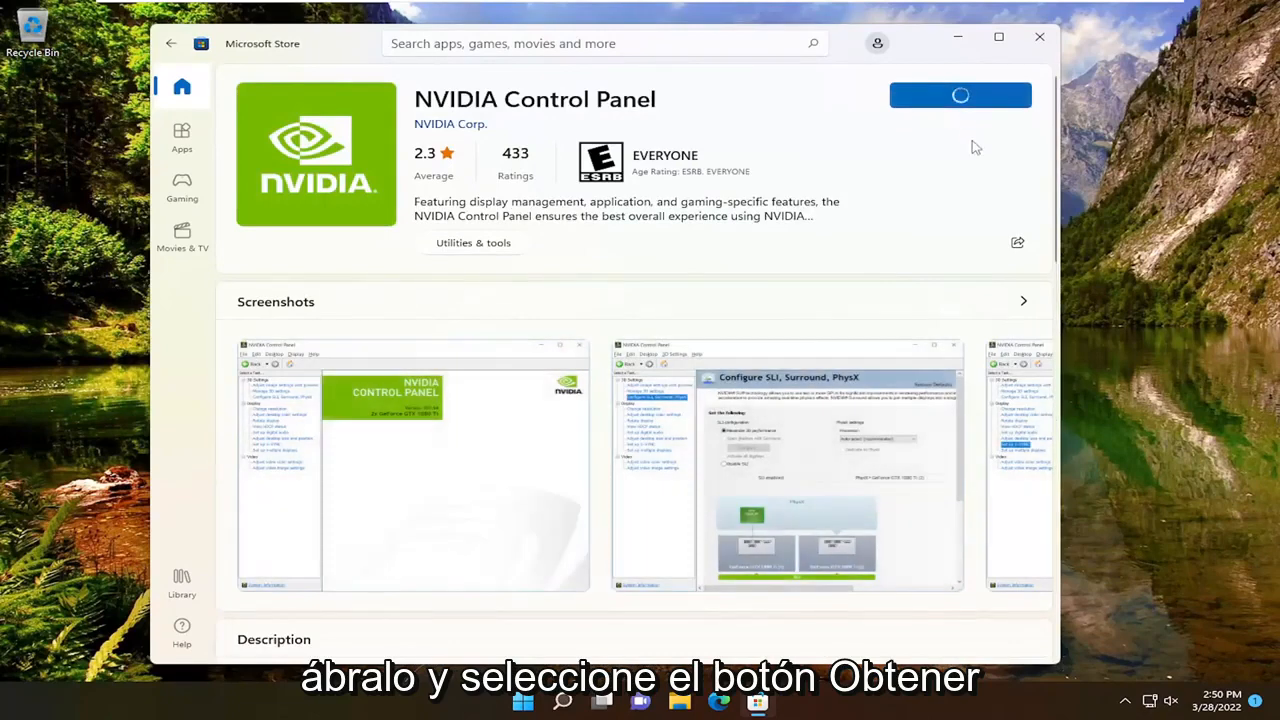
{"action": "left_click", "coordinate": [959, 93]}
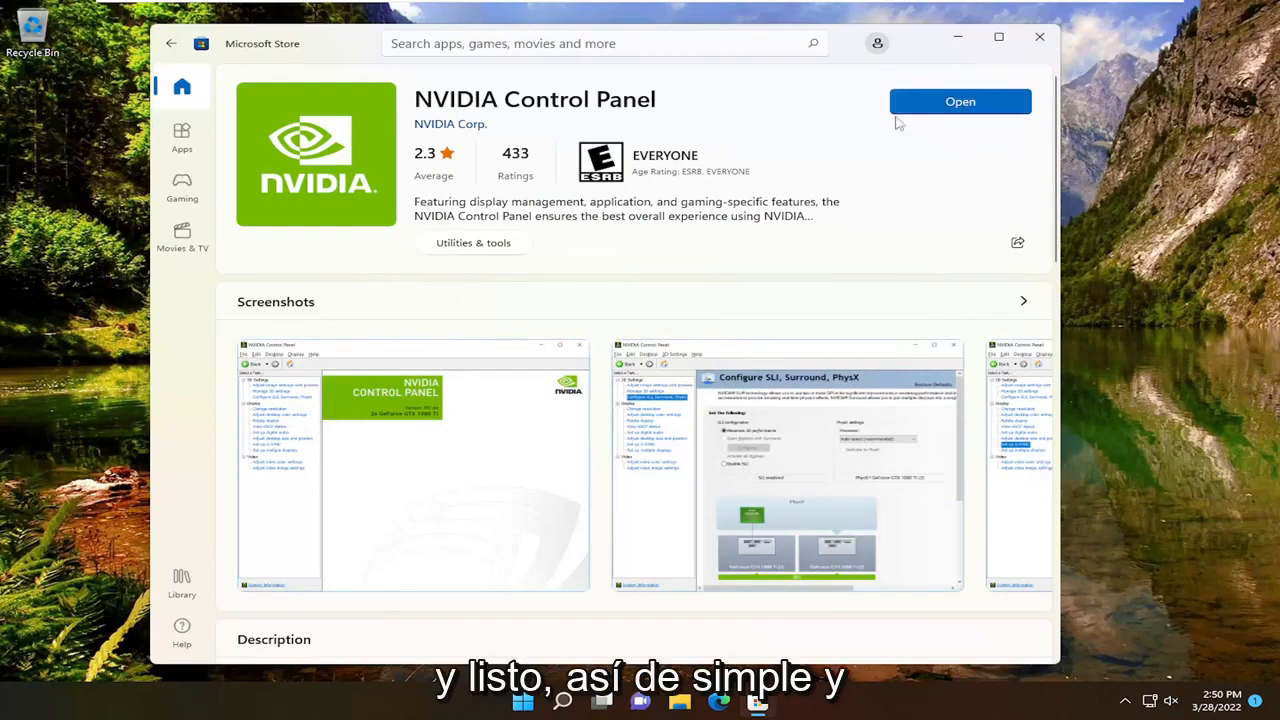
{"action": "mouse_move", "coordinate": [948, 148]}
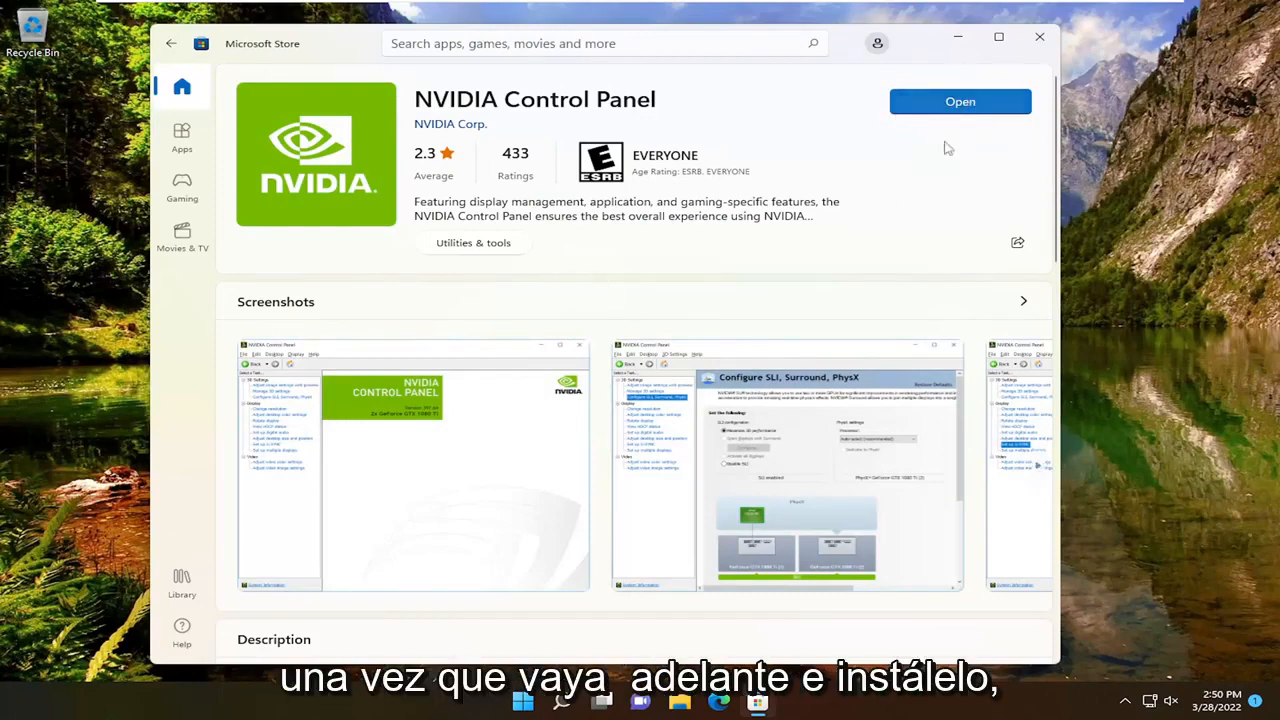